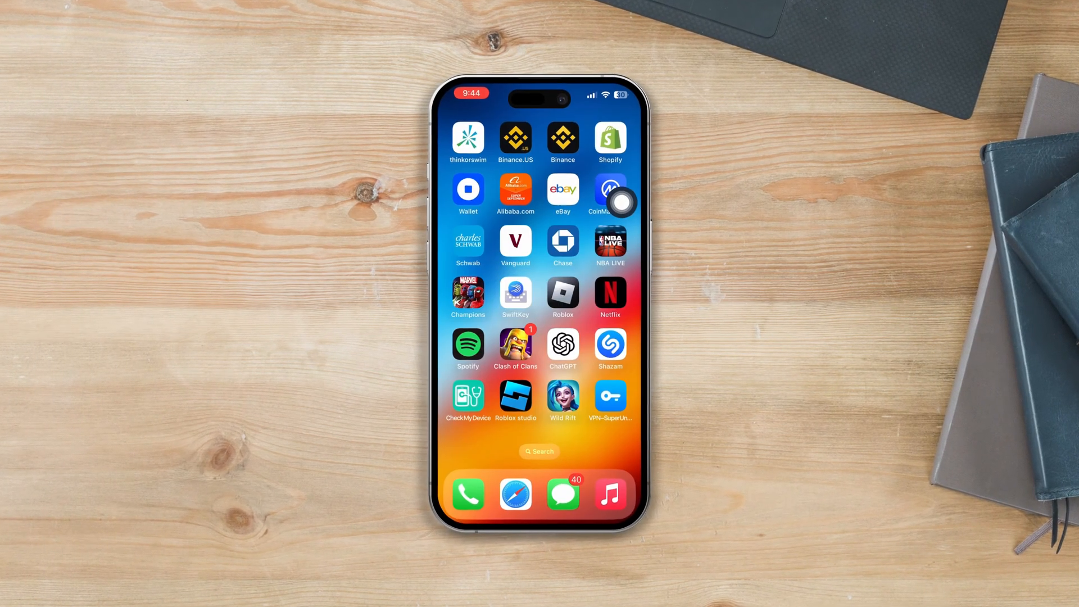
Step: Launch the App Store from the Home Screen
left_click(562, 344)
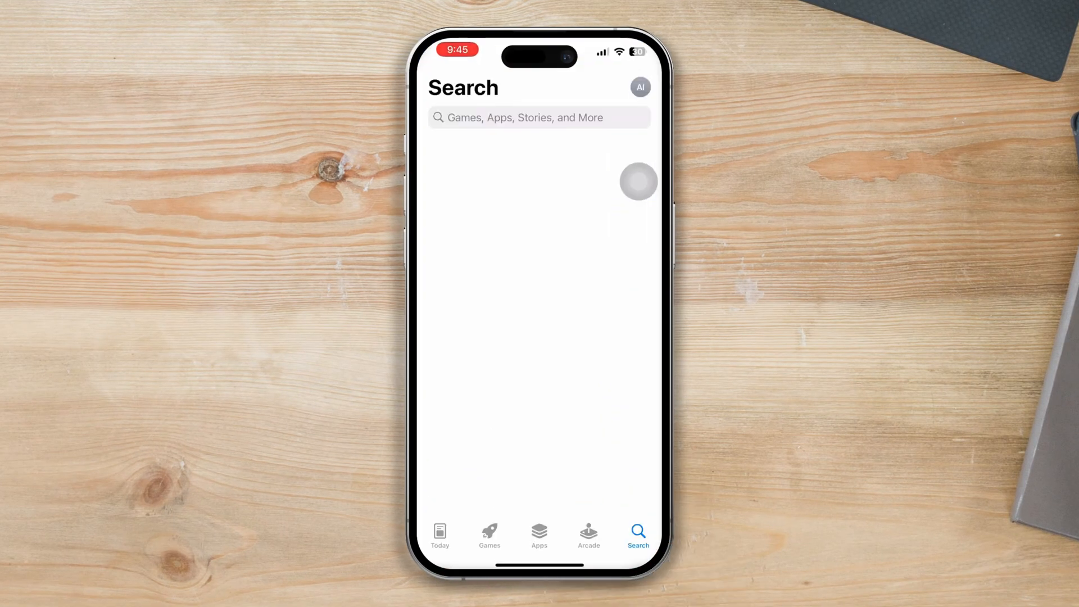
Step: Search the App Store for 'chat gpt'
type("chat gpt")
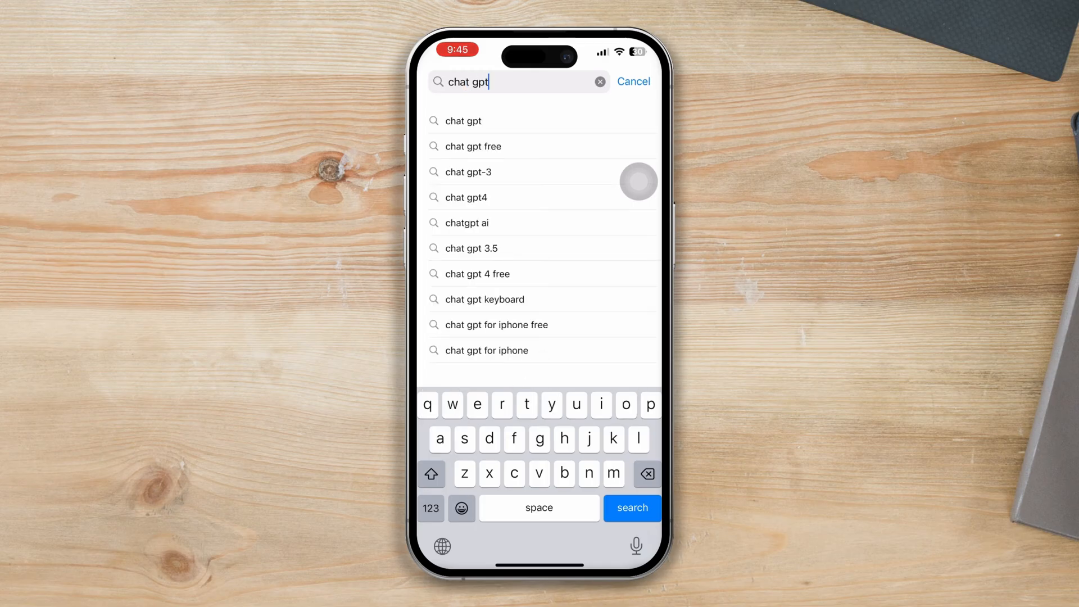
left_click(463, 122)
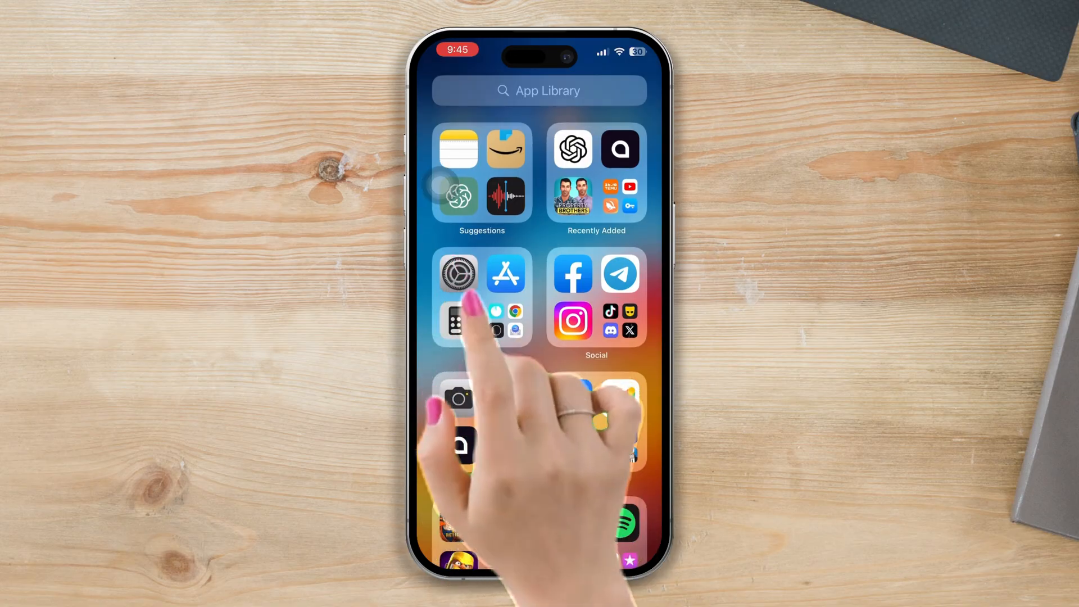
Step: Offload ChatGPT from its iPhone Storage page in Settings and confirm Offload App
left_click(457, 273)
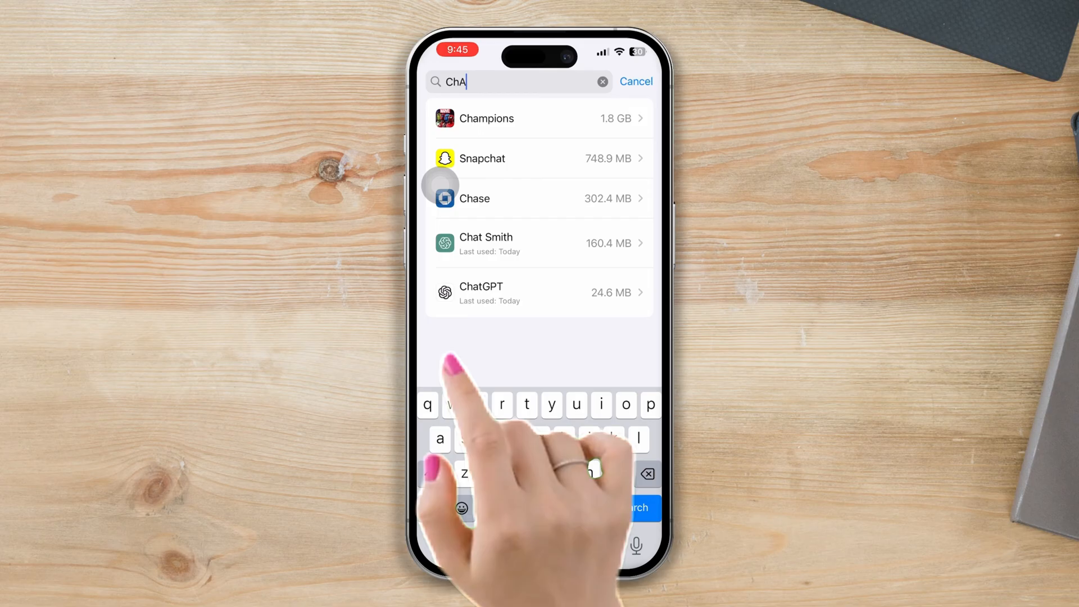
left_click(539, 292)
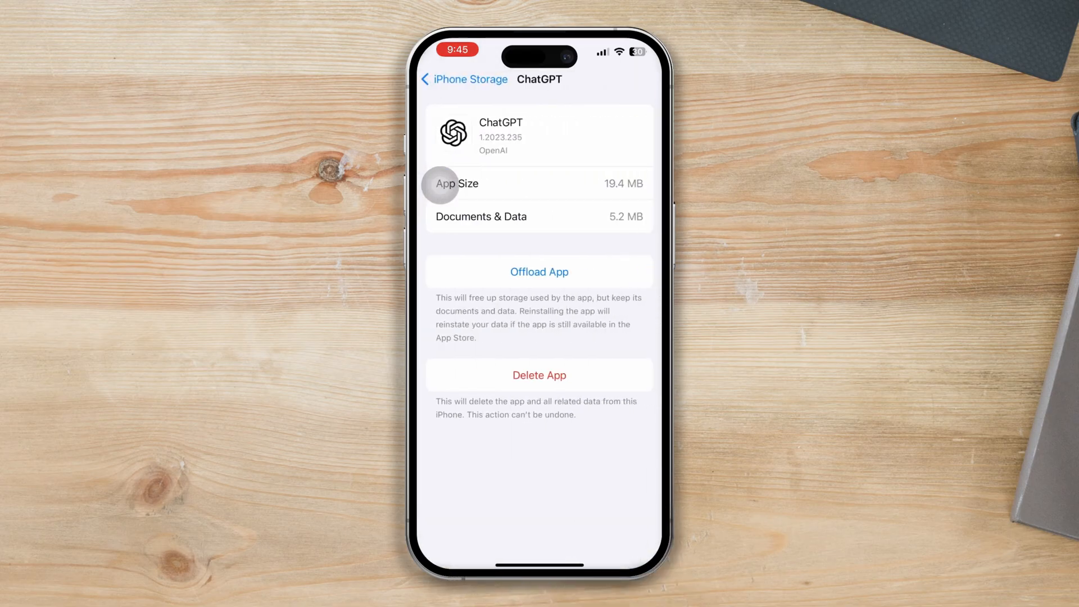
left_click(539, 271)
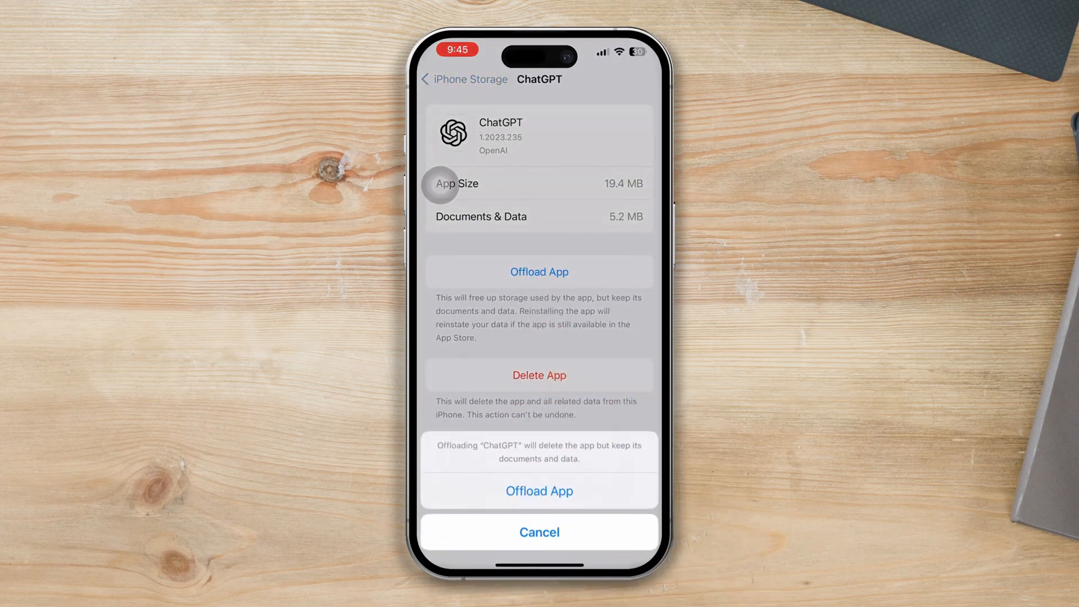
left_click(539, 490)
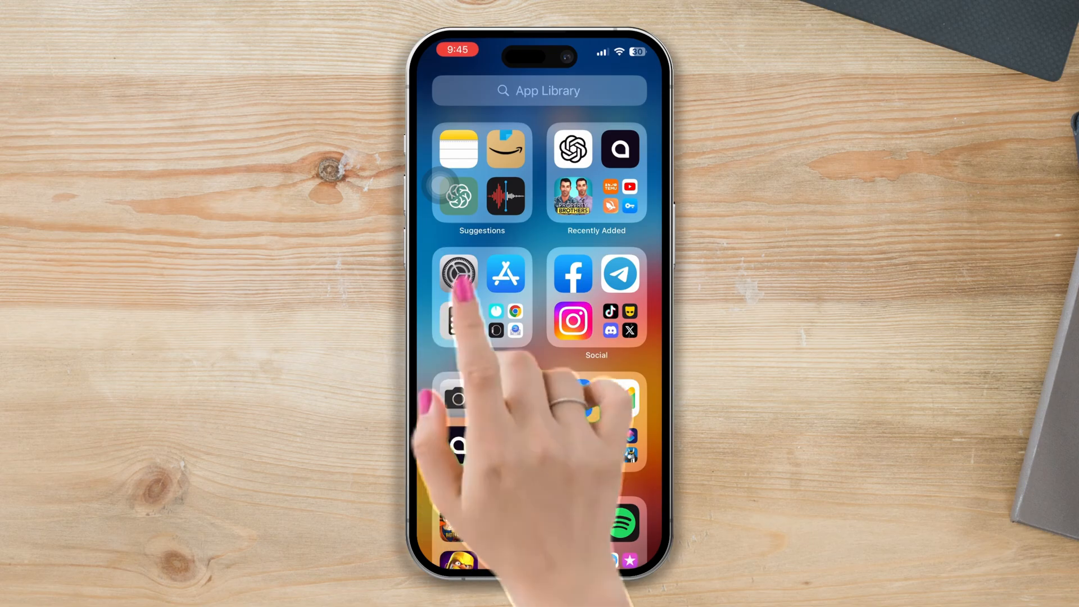
Step: Review iPhone Storage in Settings, then delete 20 selected recent photos
left_click(457, 275)
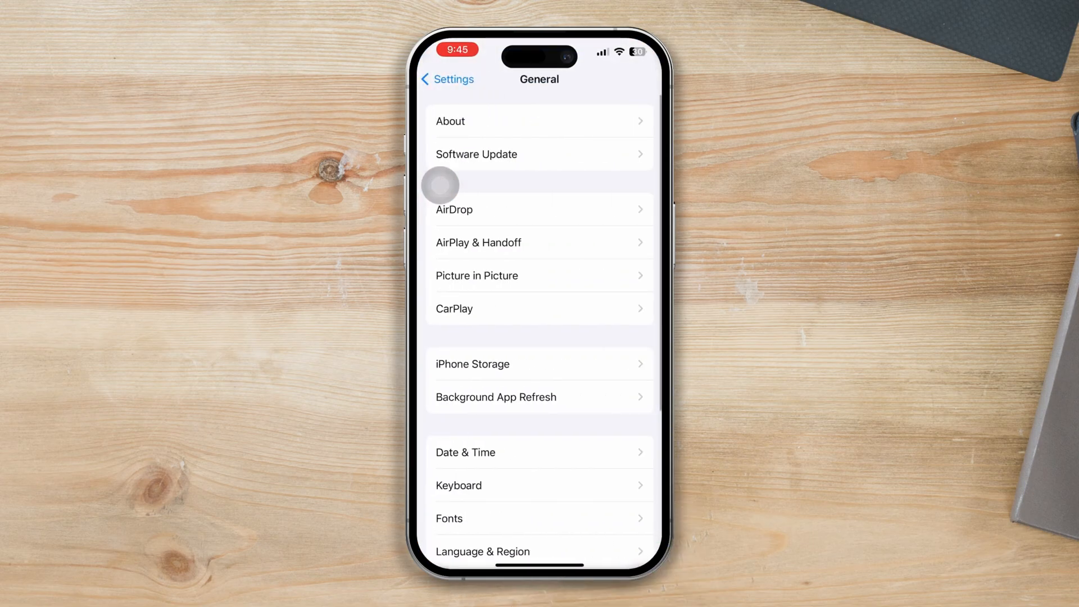
left_click(539, 364)
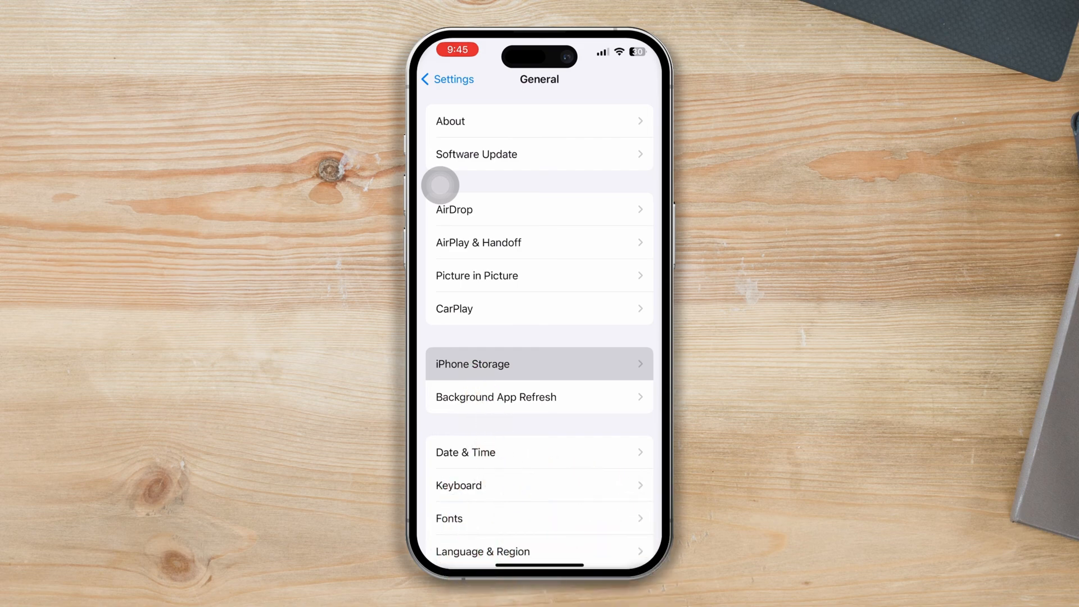
left_click(539, 364)
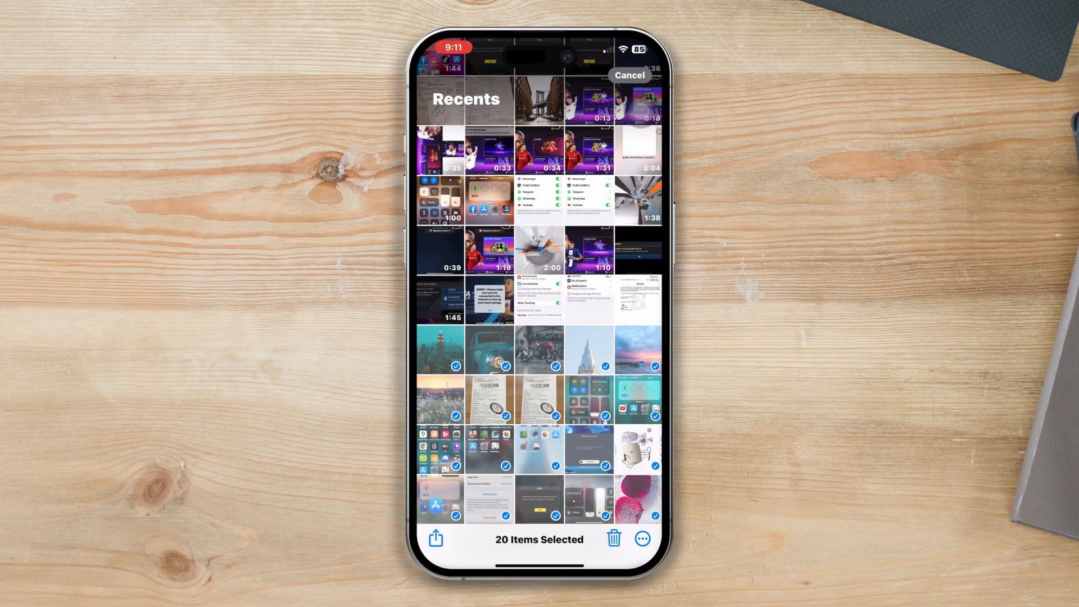
left_click(613, 538)
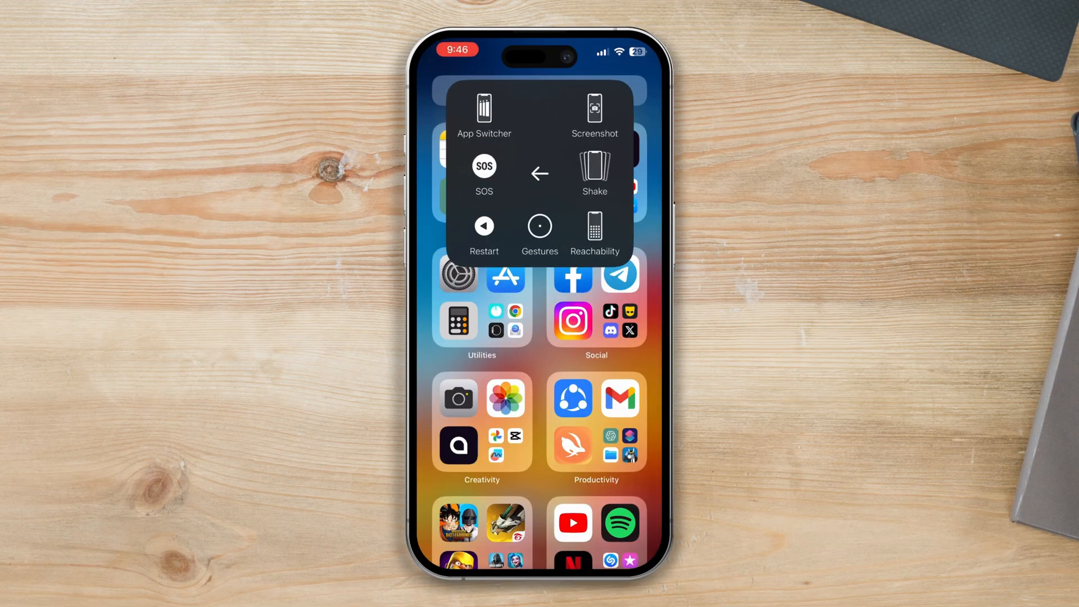
Step: Choose Restart and respond to the 'restart your iPhone?' alert
left_click(484, 226)
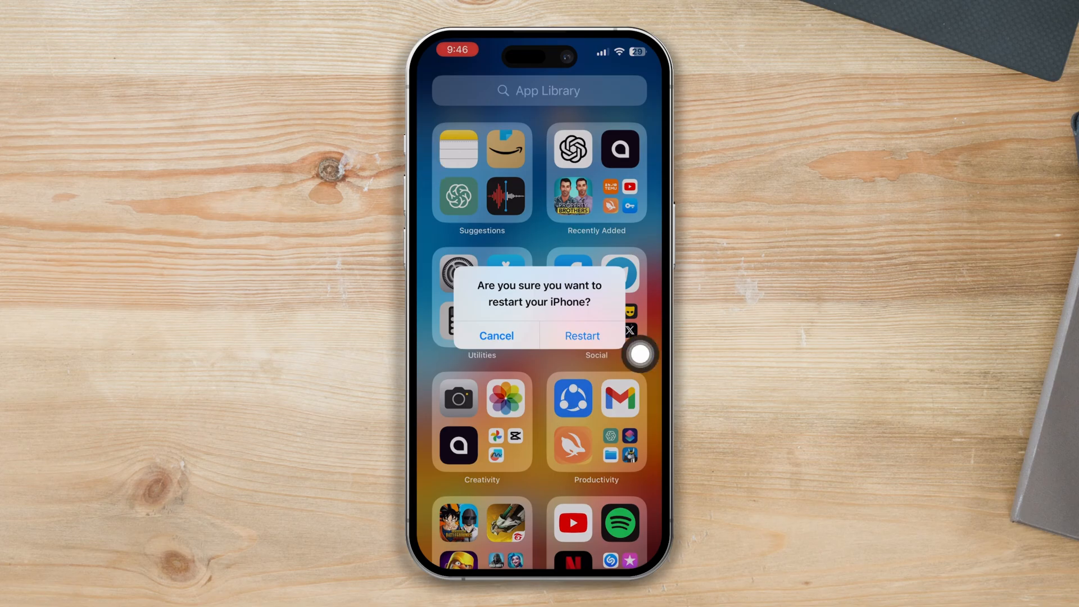
mouse_move(441, 213)
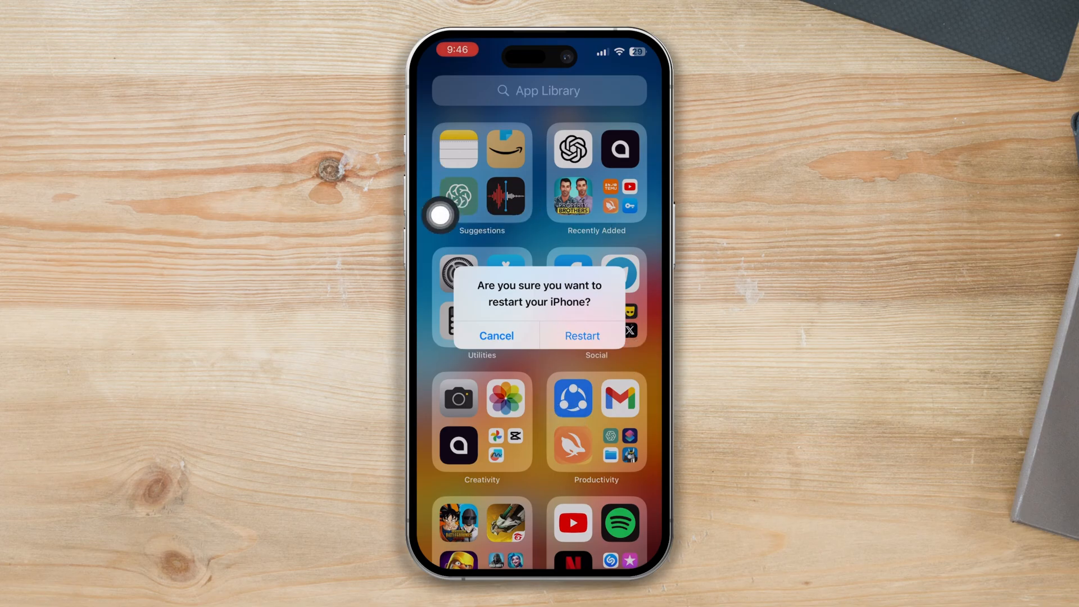
left_click(496, 336)
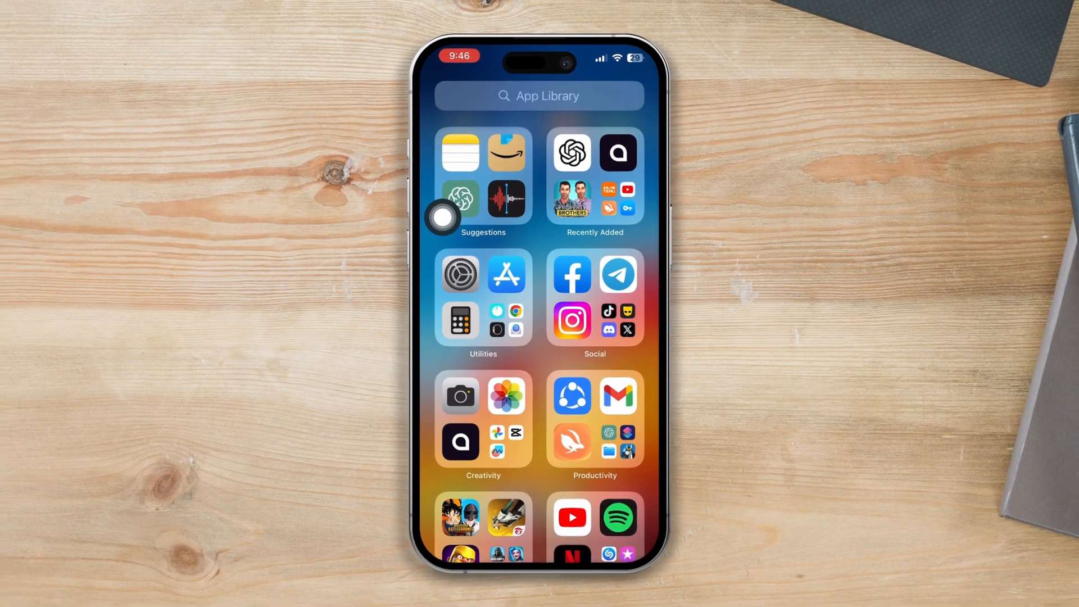